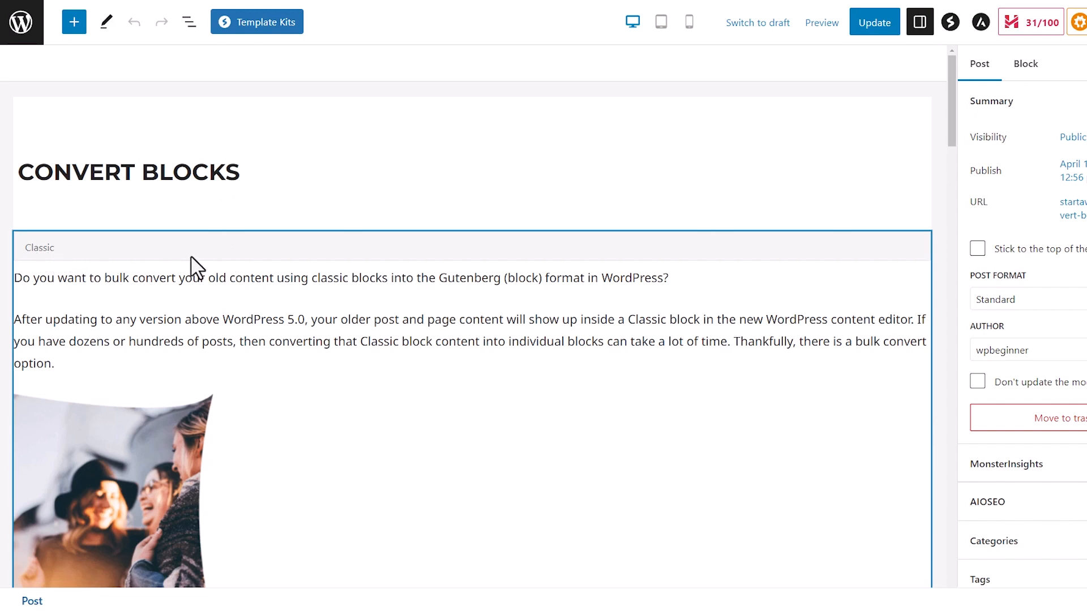
- Open the Convert Blocks post from All Posts so it loads in the block editor
click(111, 475)
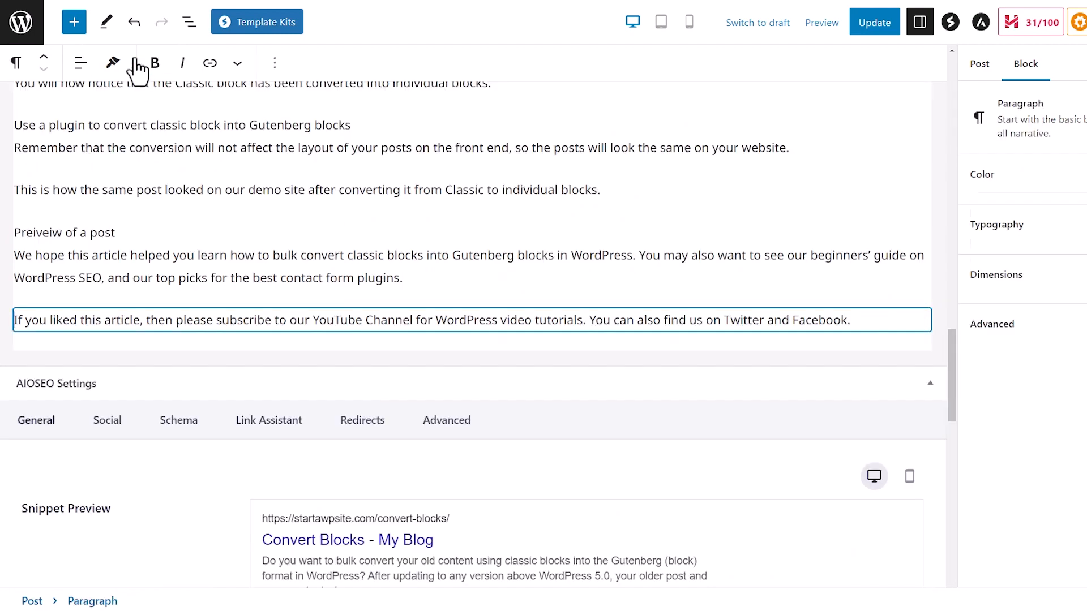
click(312, 190)
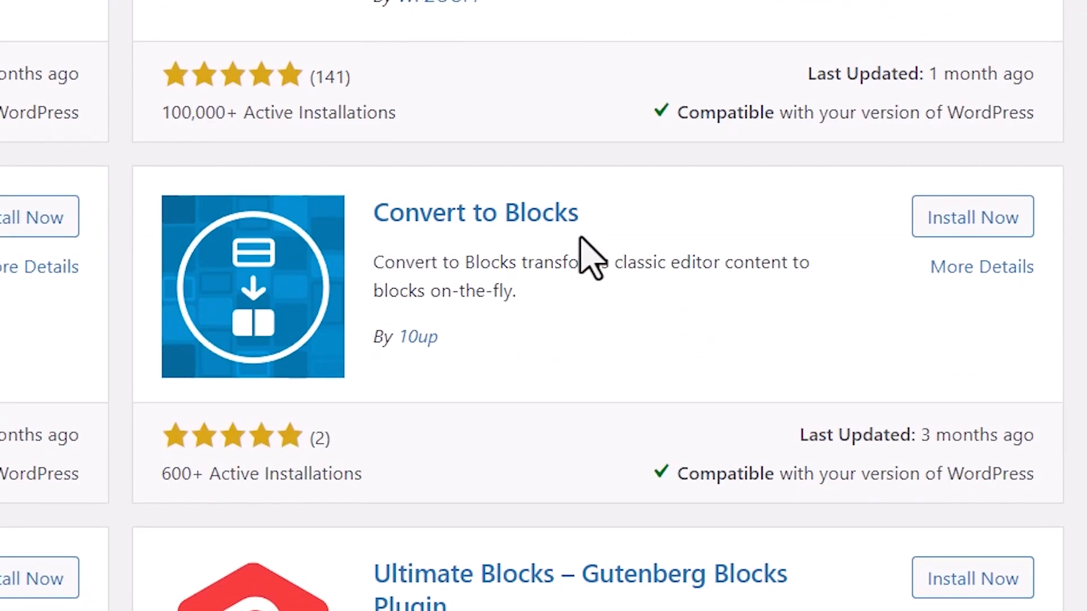
click(50, 45)
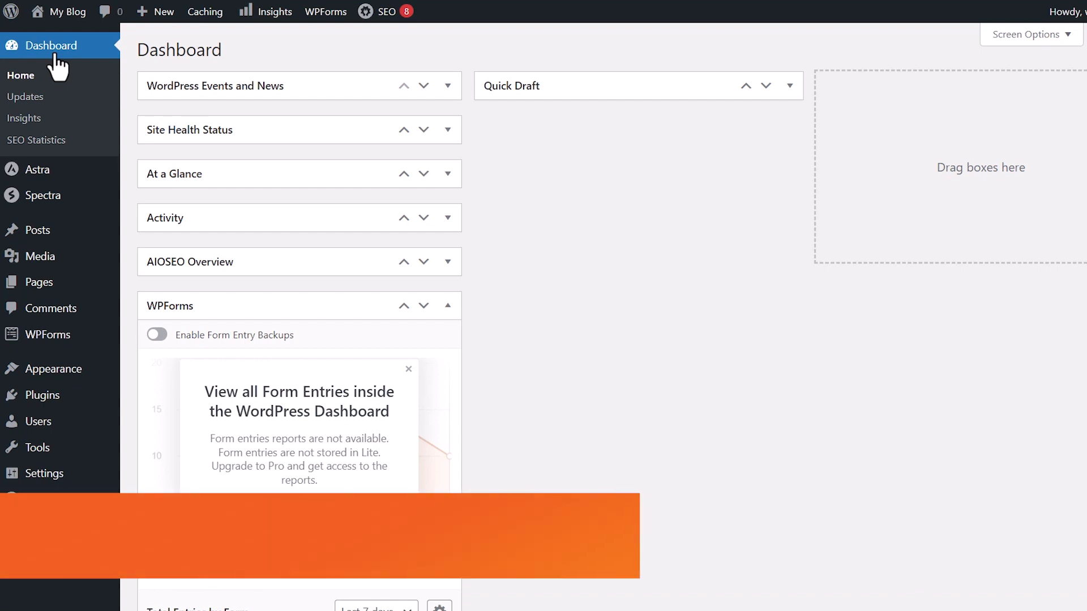
mouse_move(37, 230)
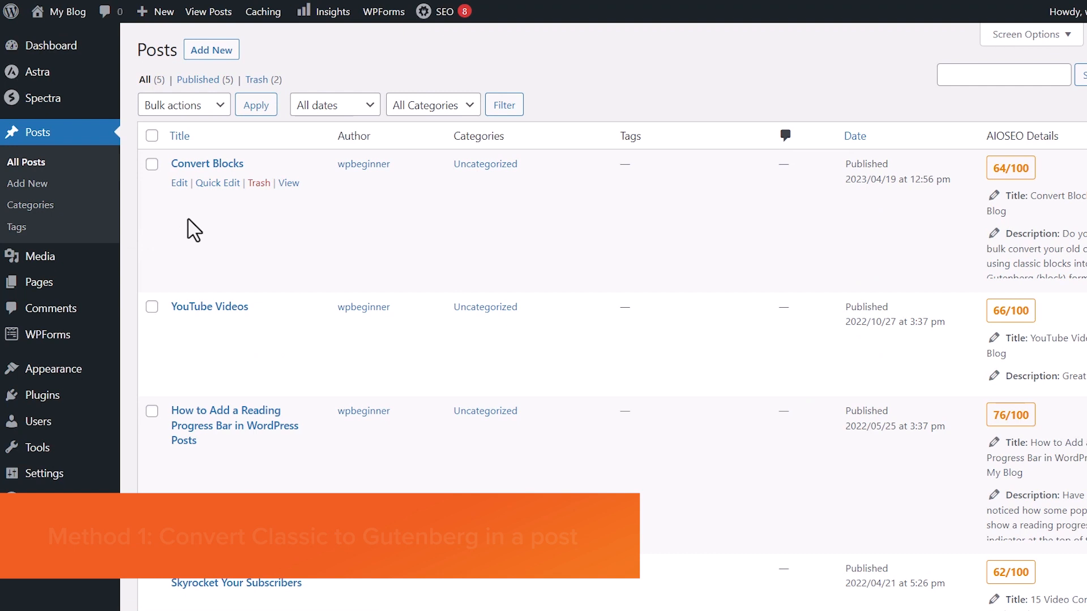
click(179, 183)
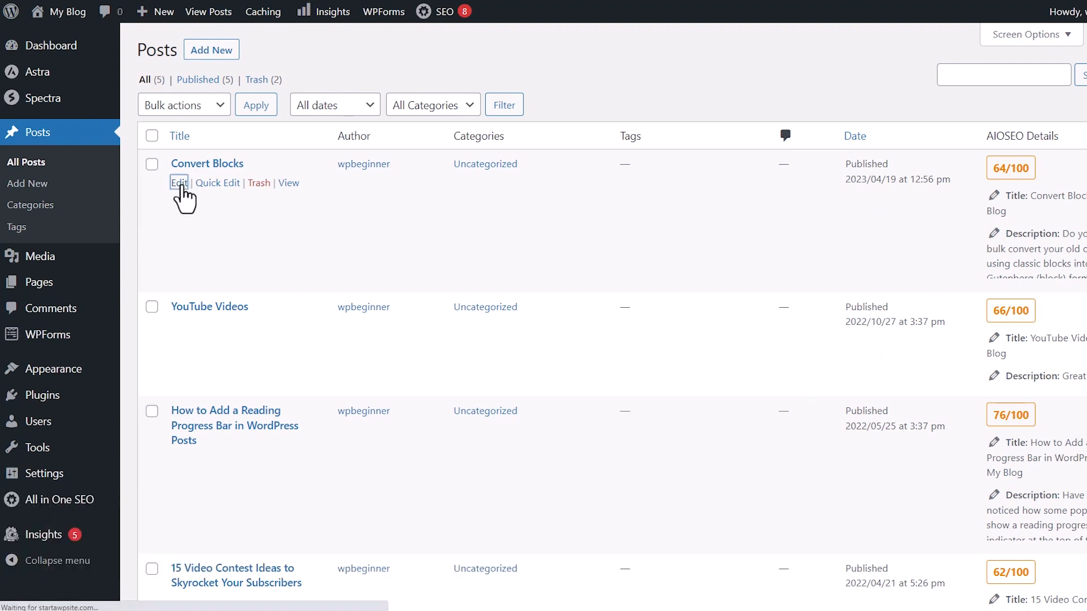
click(179, 183)
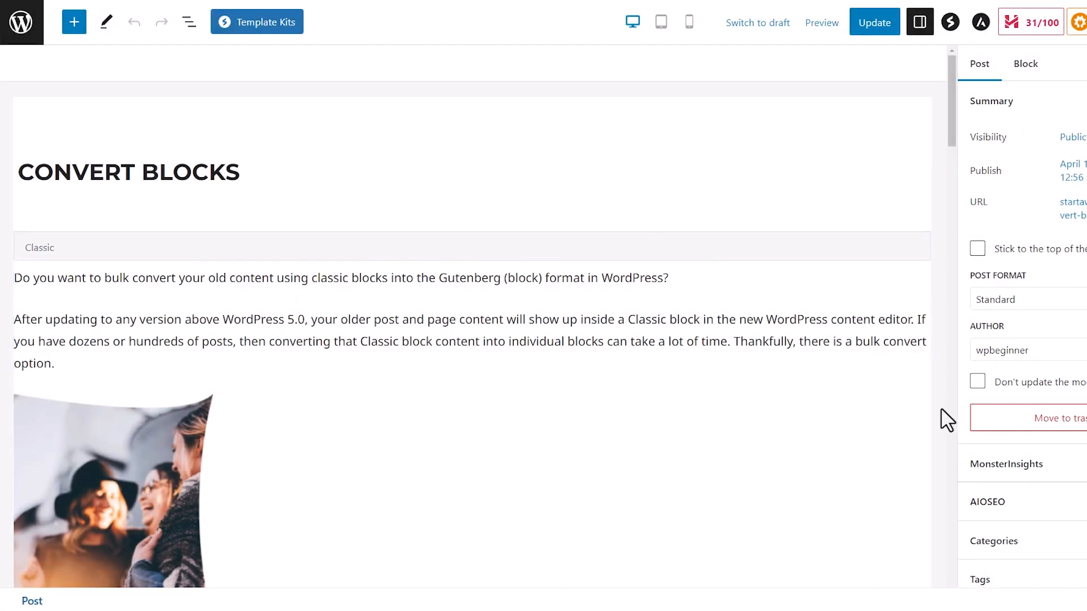
- Select the post's Classic block to reveal its Convert to blocks toolbar option
click(215, 278)
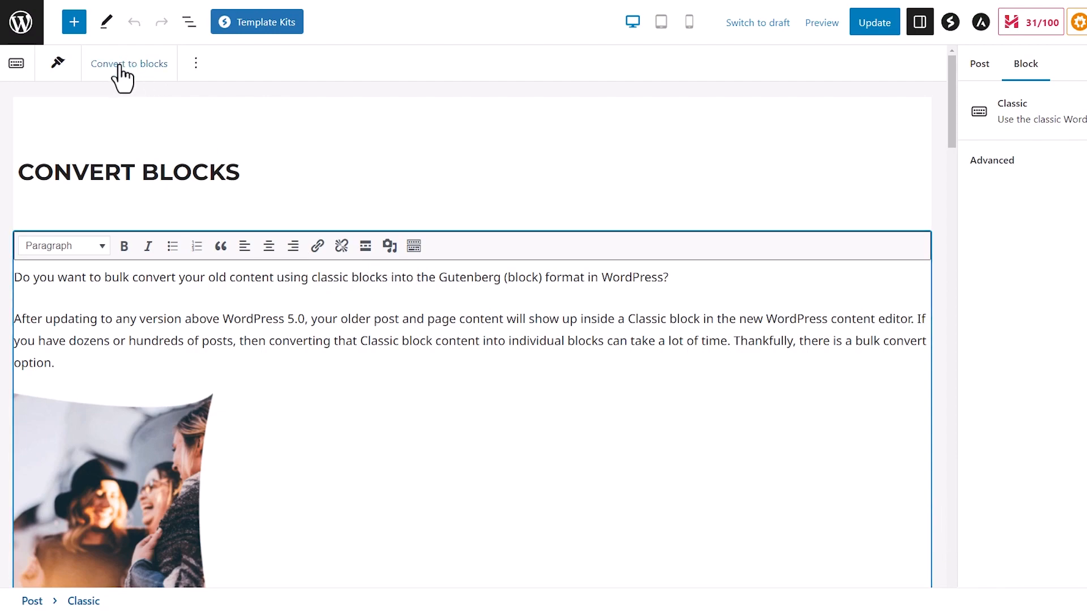
- Convert the Classic content and confirm paragraphs, plugin text and image are separate blocks
scroll(down, 3)
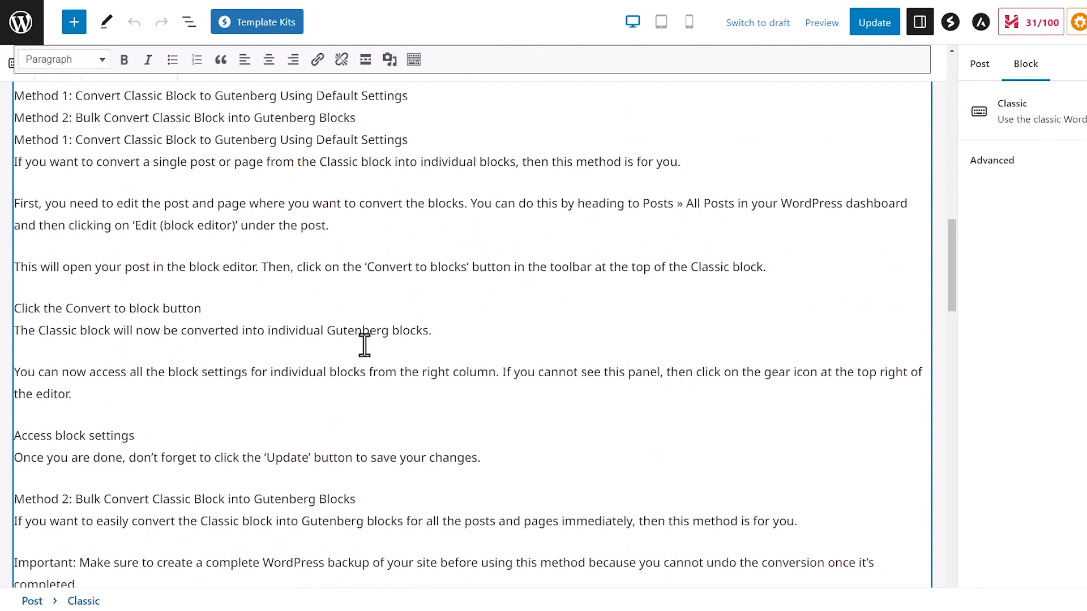
scroll(up, 3)
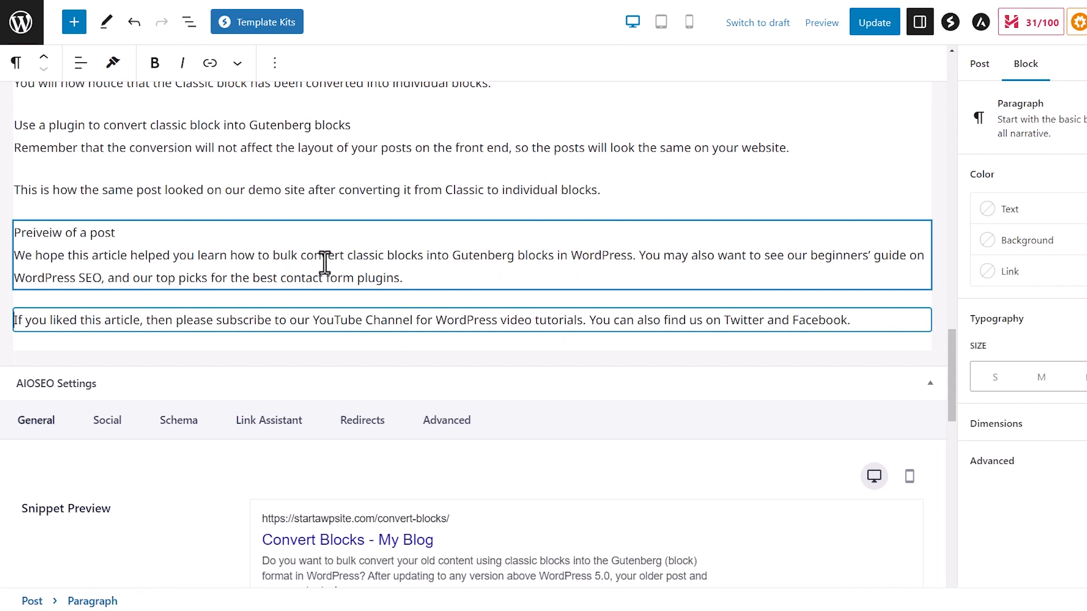
click(304, 136)
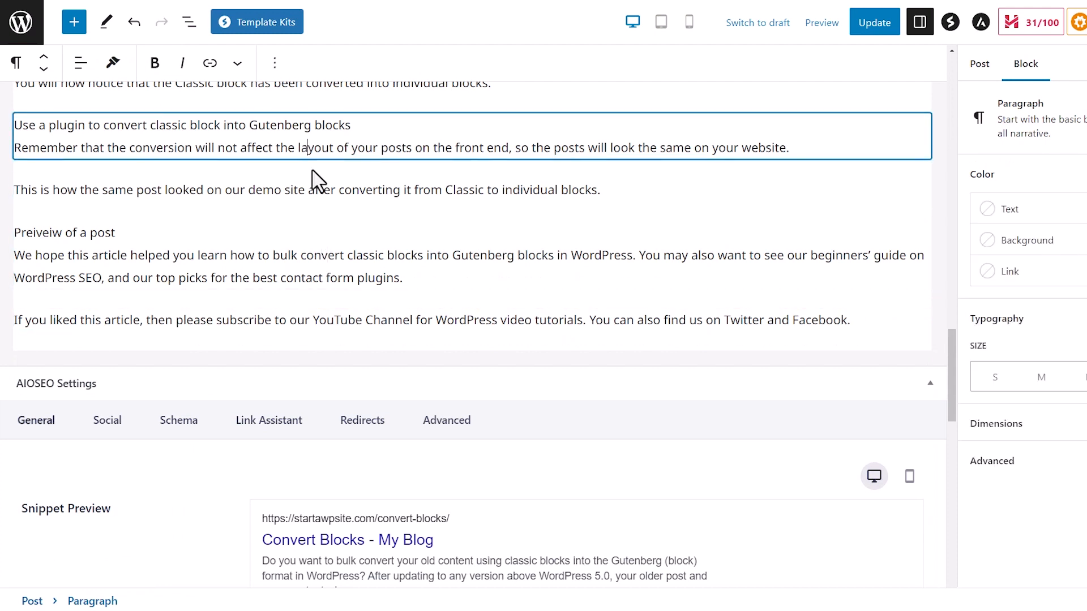
click(212, 255)
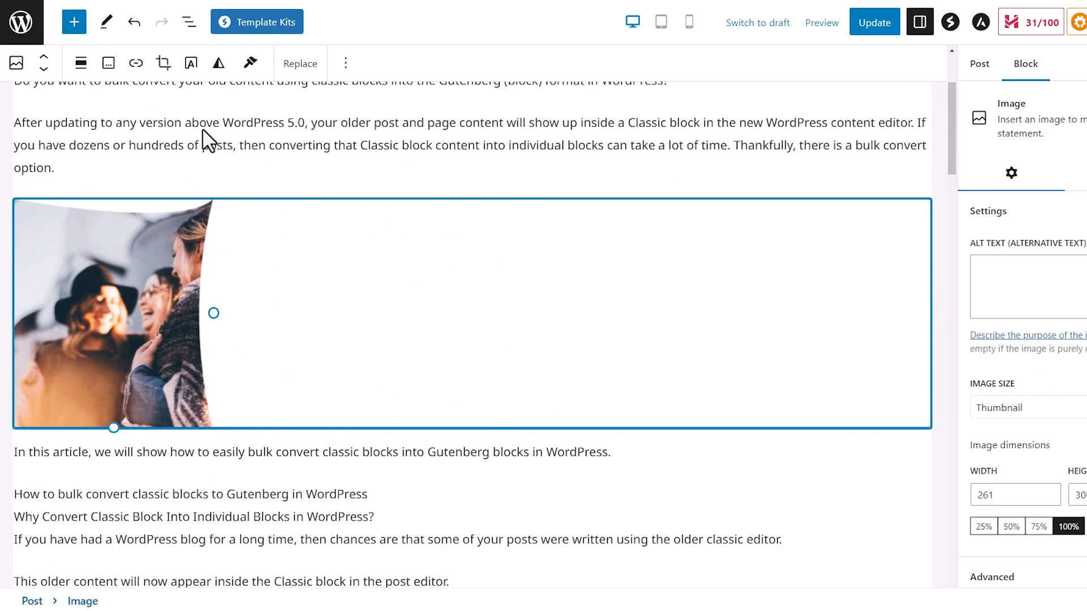
scroll(up, 3)
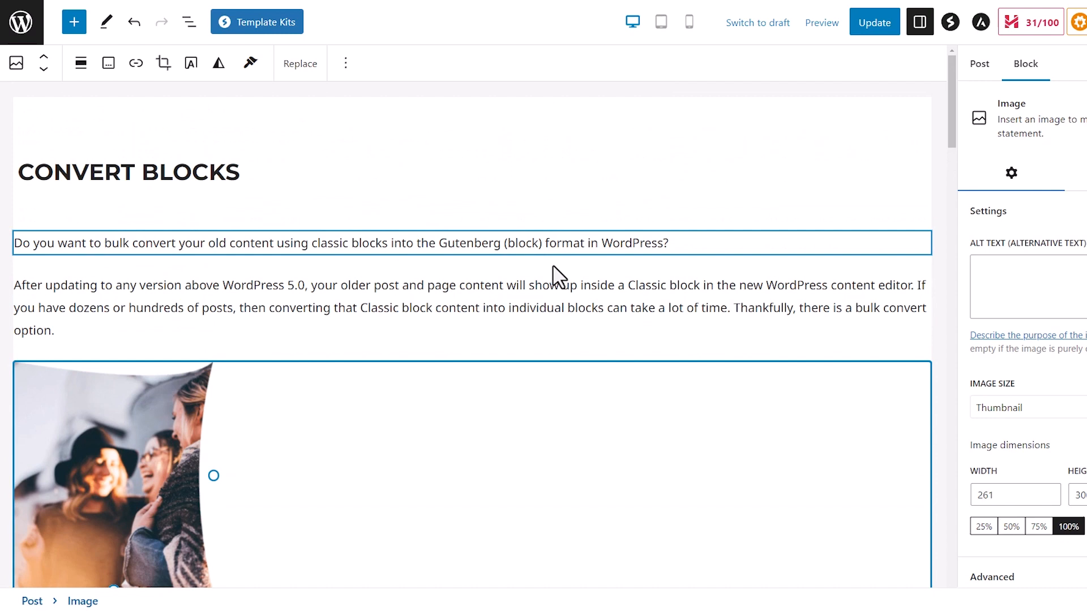
click(562, 287)
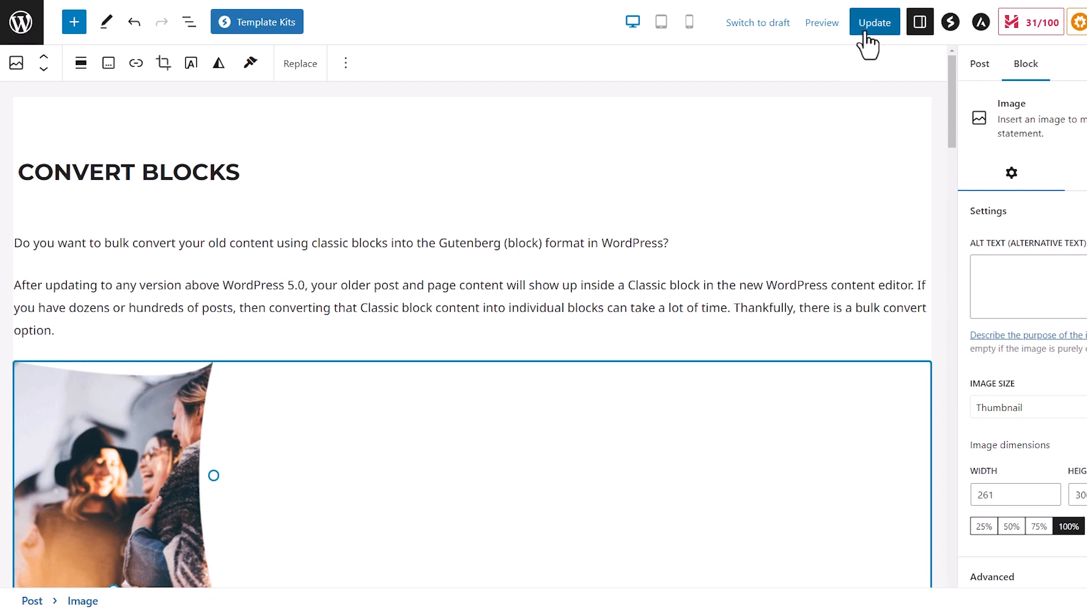
- Update the converted post so the separate blocks are saved
click(873, 23)
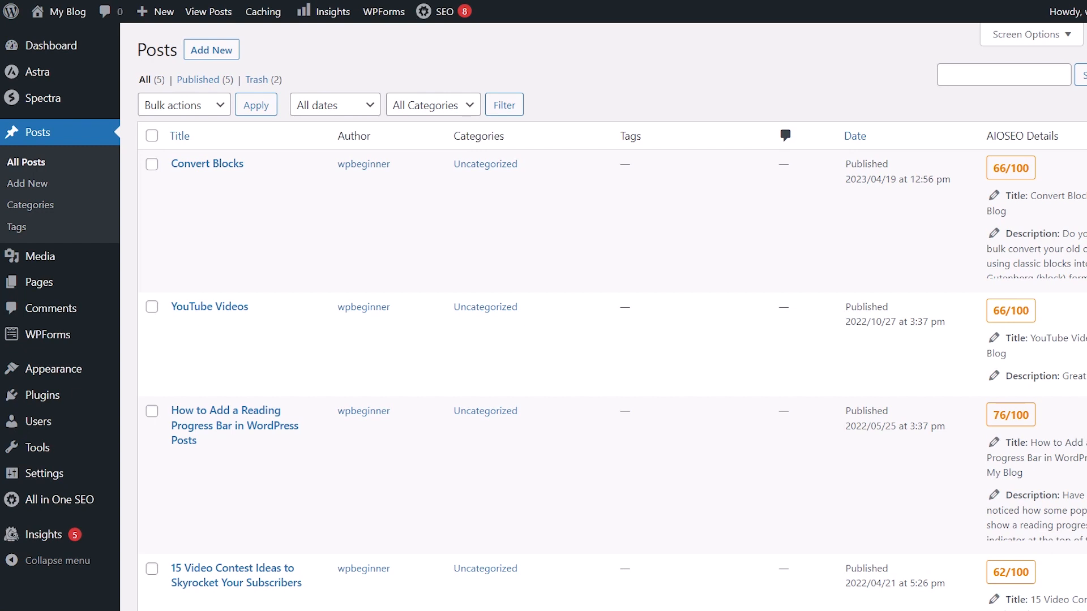
mouse_move(210, 307)
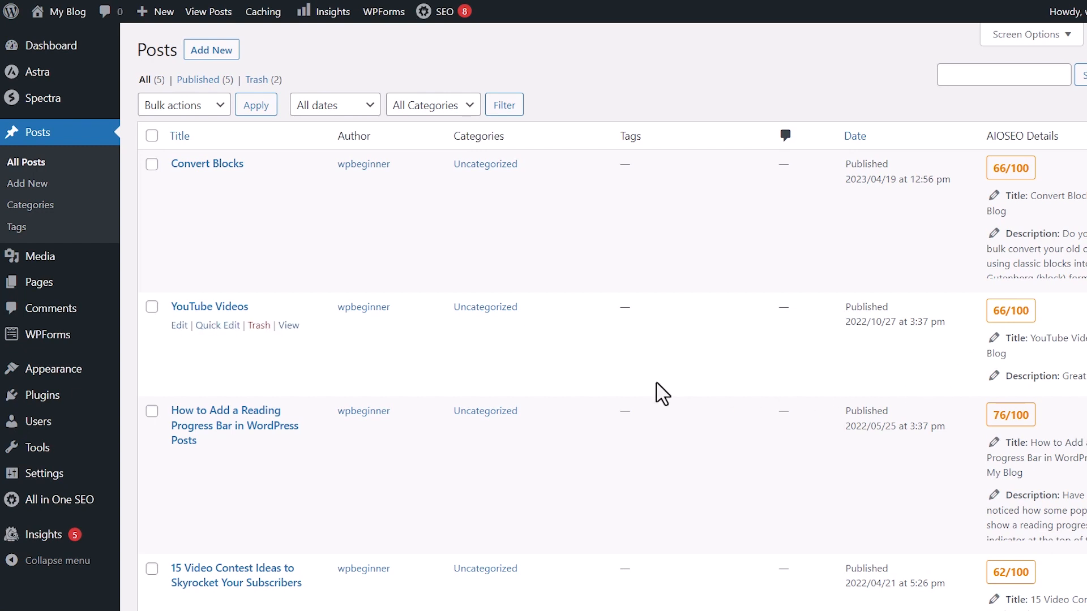
mouse_move(650, 399)
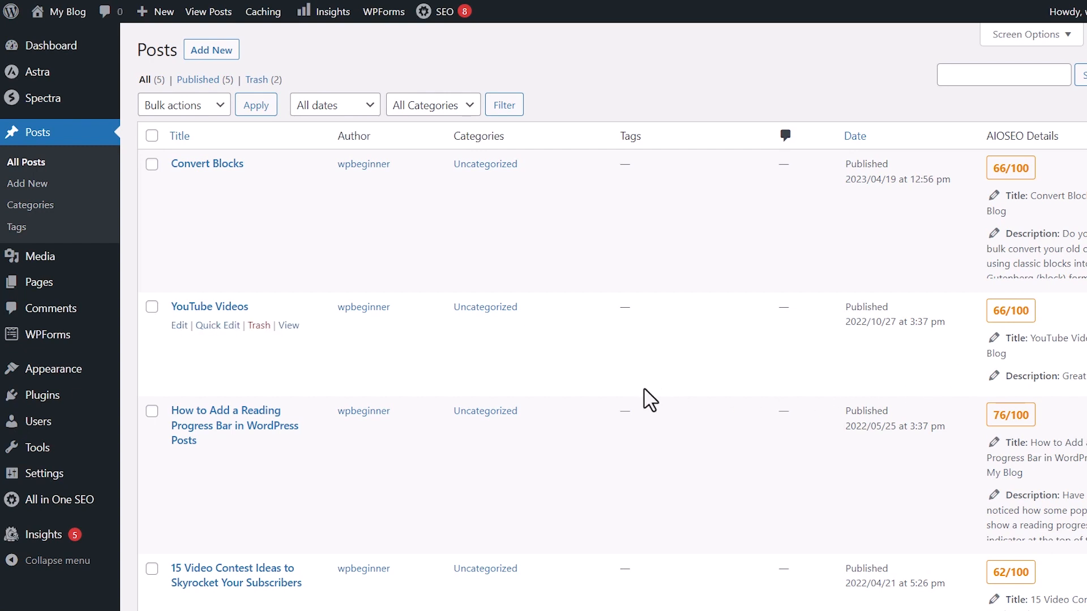
mouse_move(44, 395)
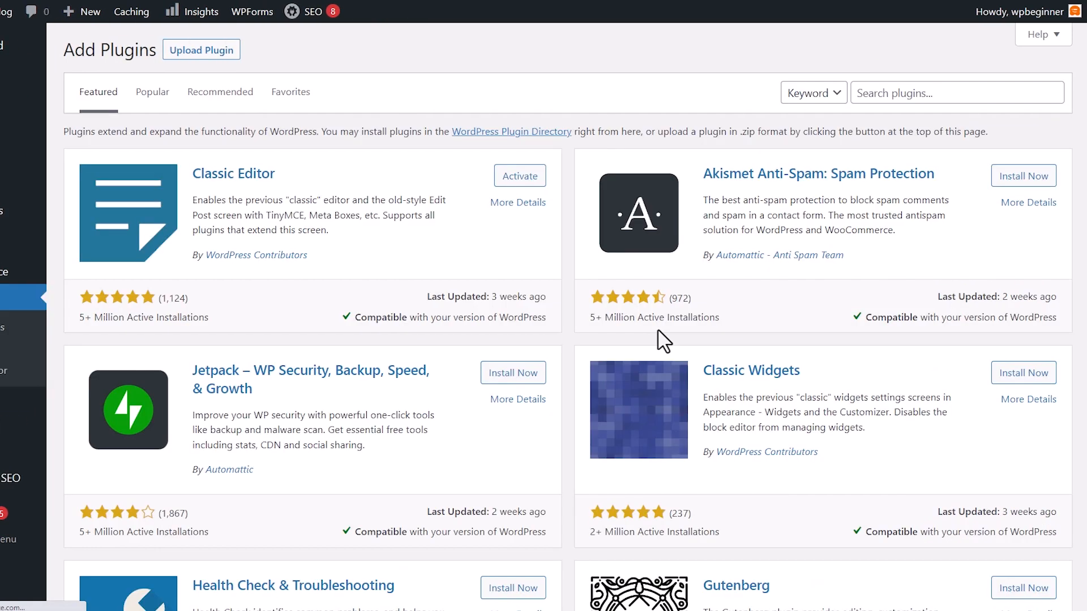
- Search 'convert to b', install the Convert to Blocks plugin and activate it
click(957, 92)
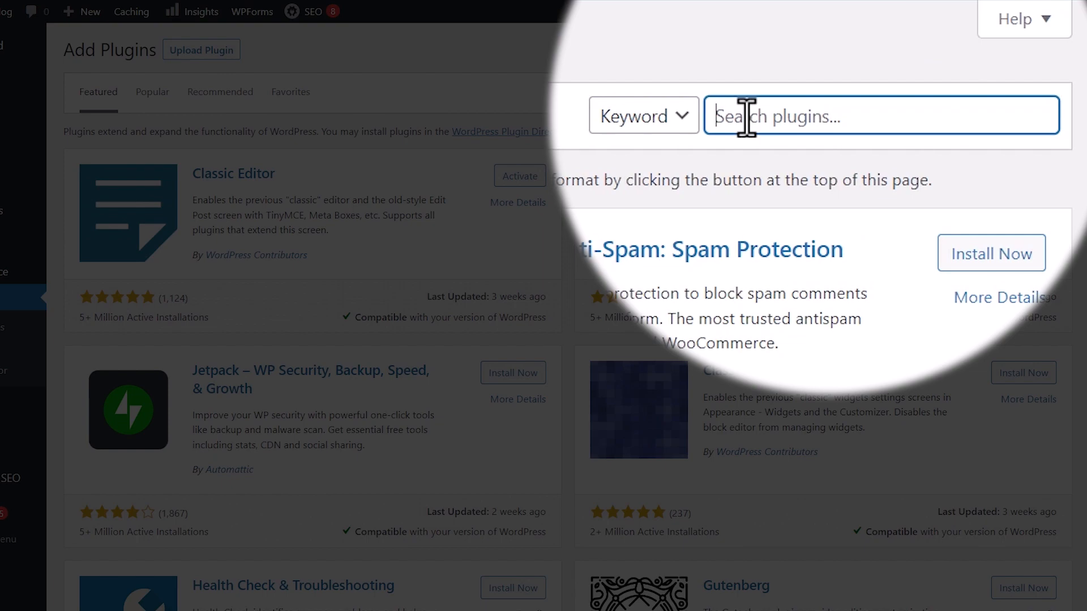
text(convert to b)
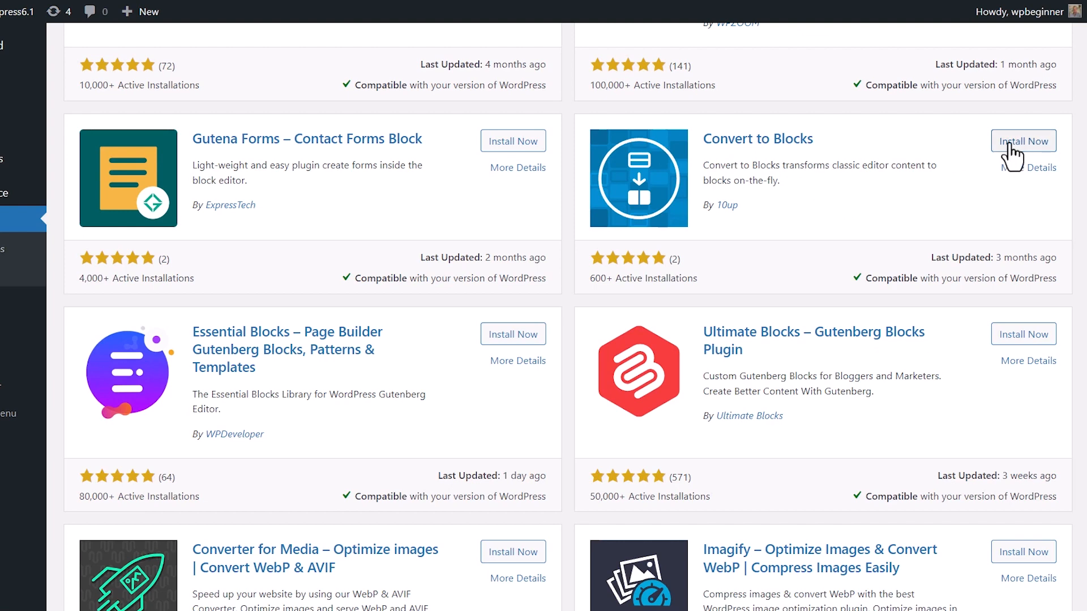
click(1024, 140)
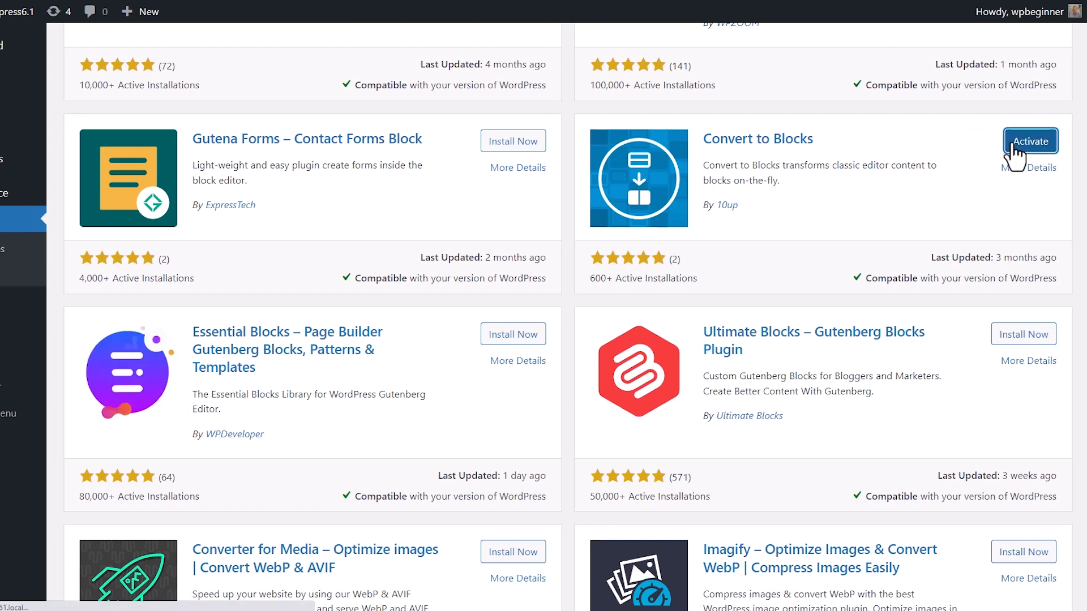
click(1030, 142)
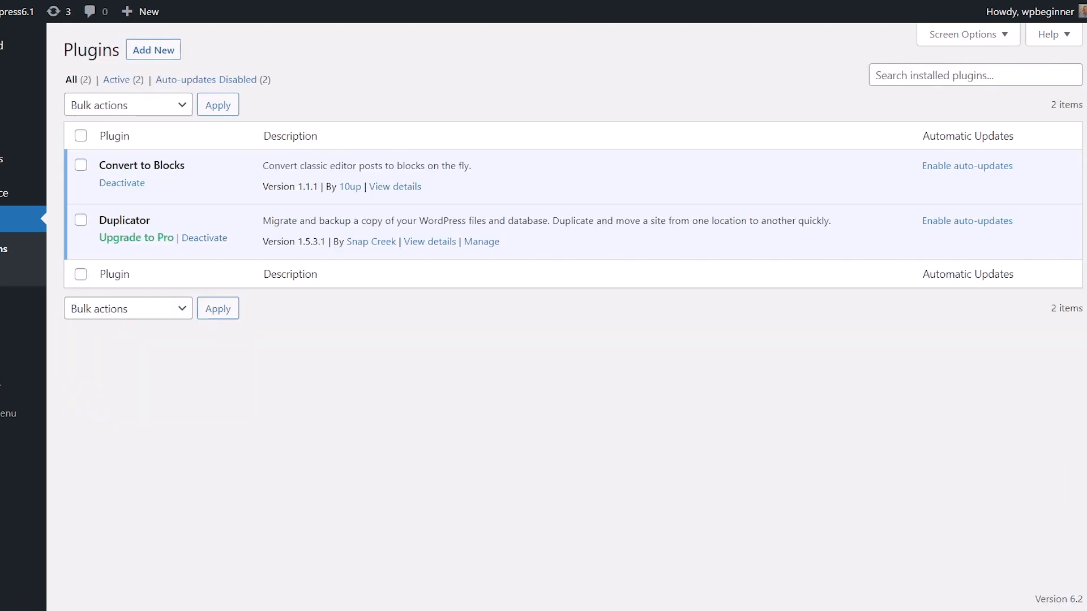